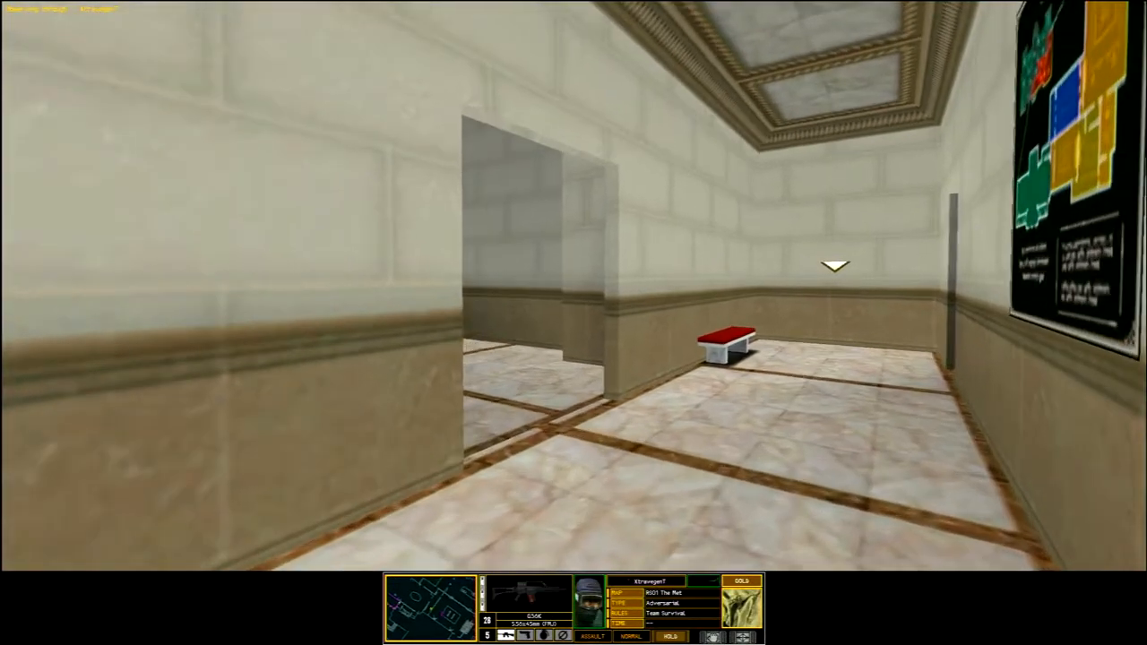
mouse_move(574, 323)
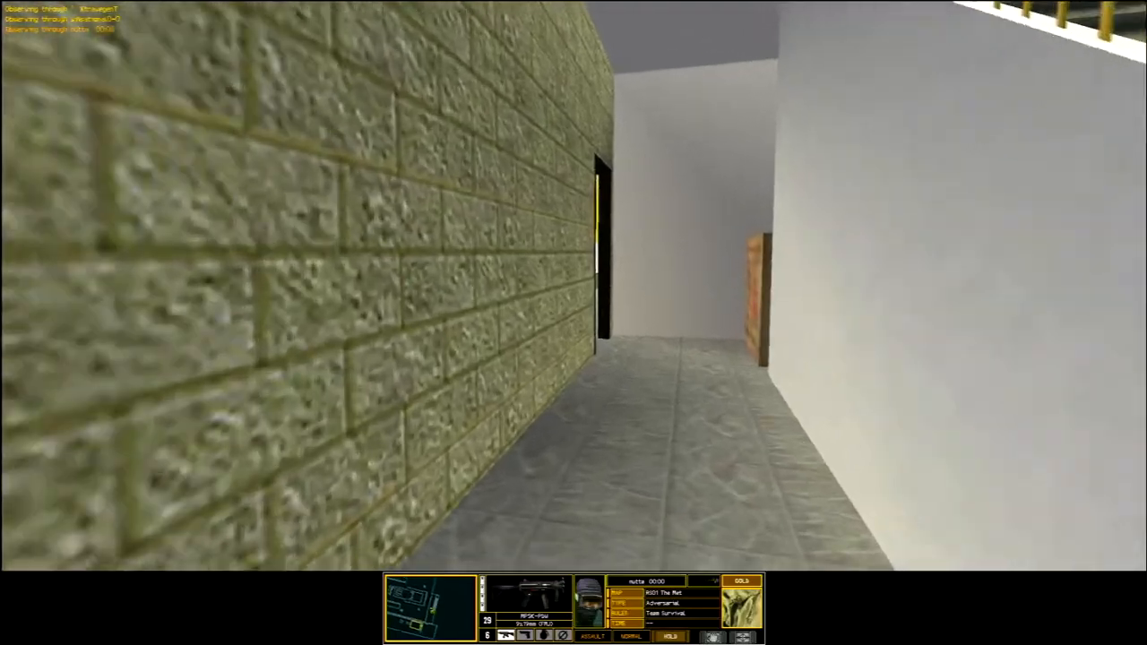
mouse_move(574, 323)
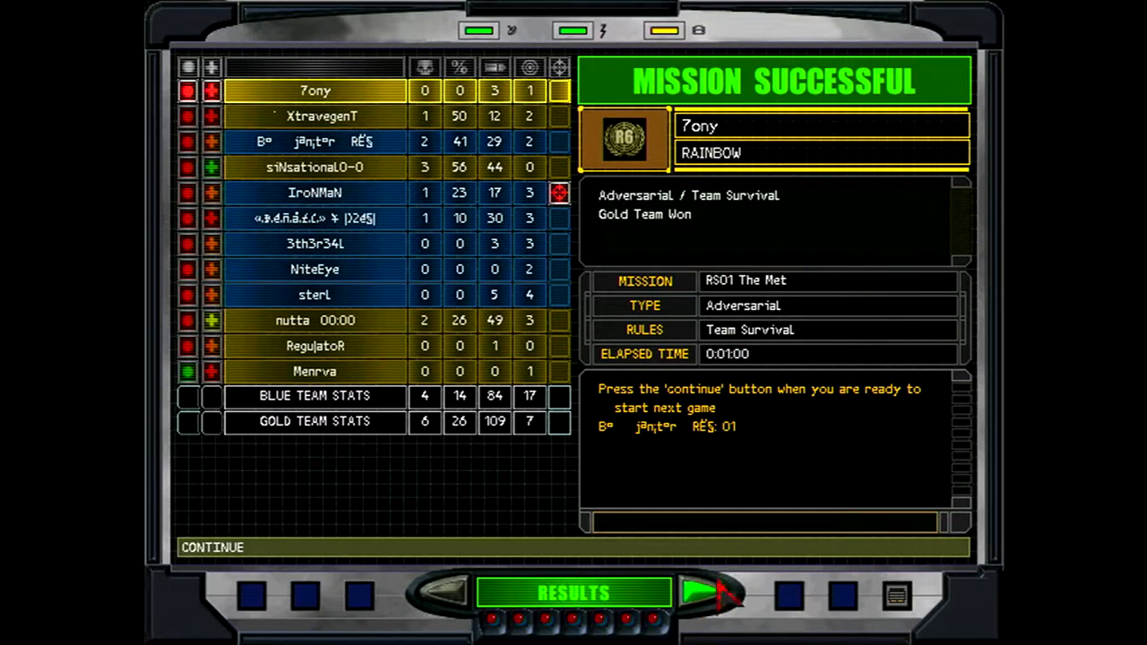
mouse_move(717, 614)
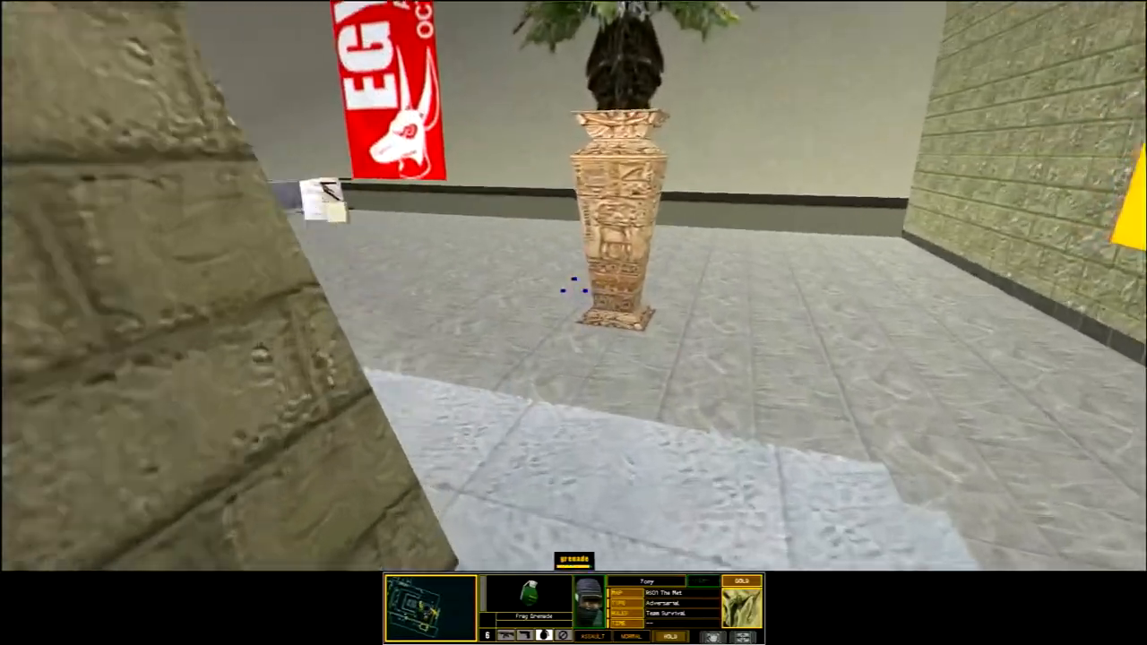
mouse_move(574, 323)
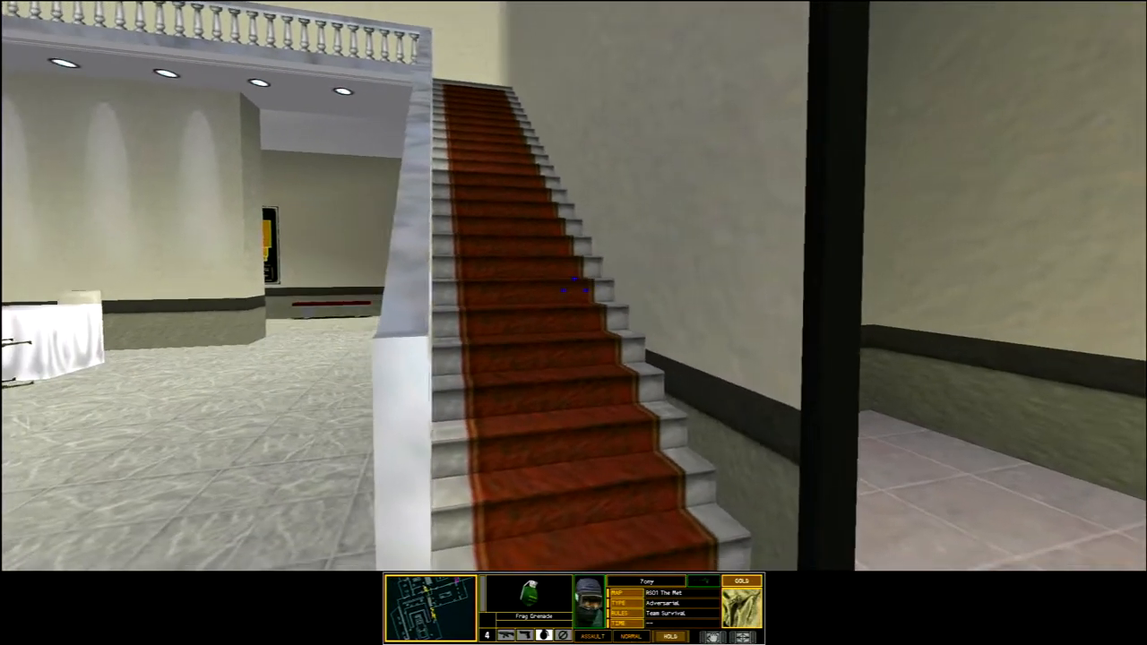
mouse_move(574, 287)
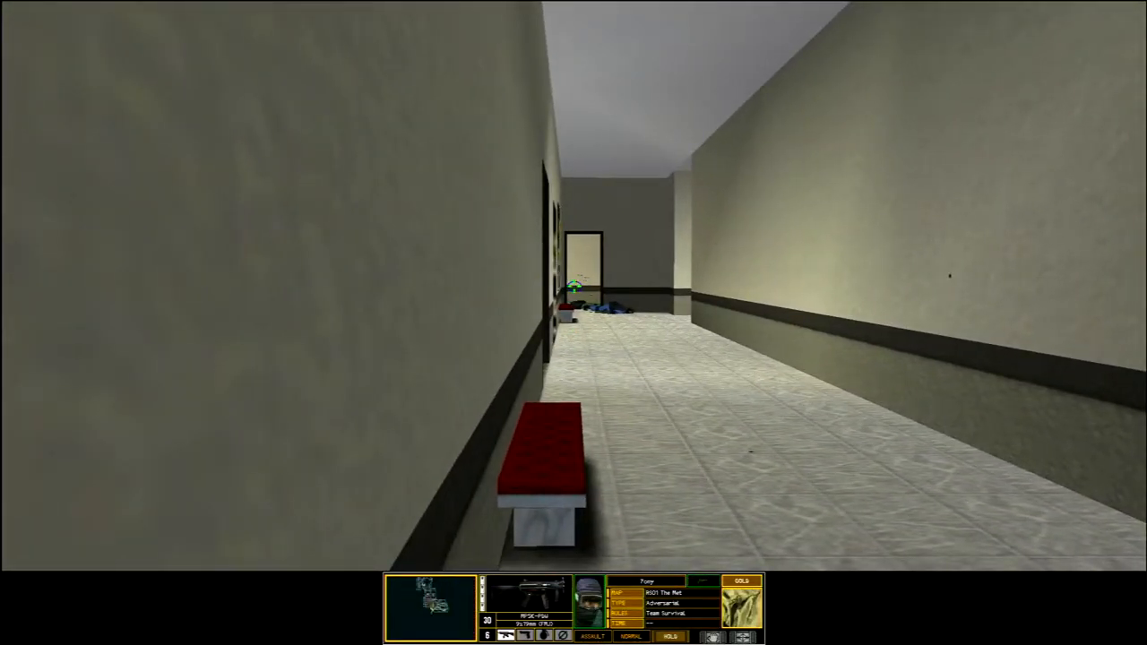
Advance through The Met to finish the round, then view the fourth-listed and another player's profiles.
key(w)
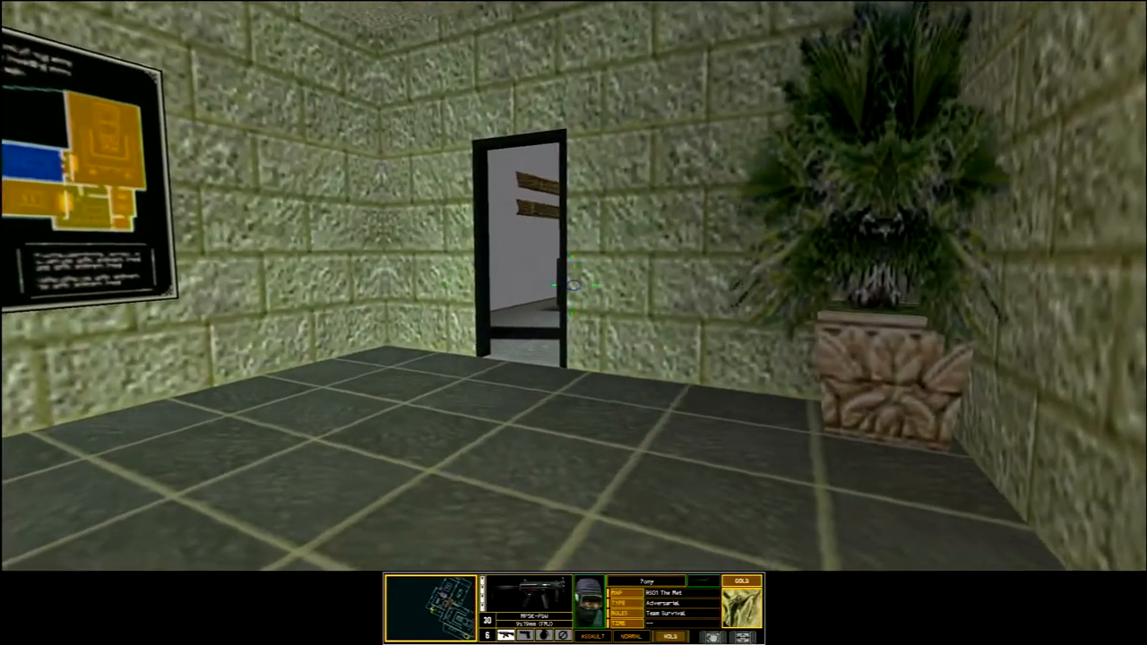
key(w)
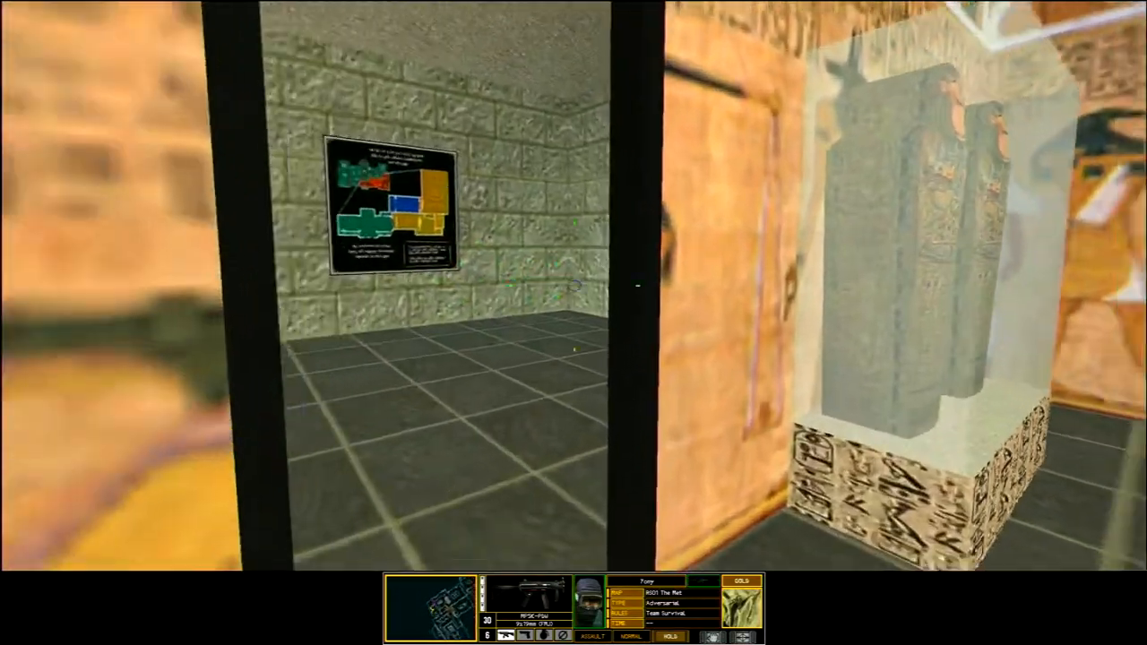
mouse_move(574, 287)
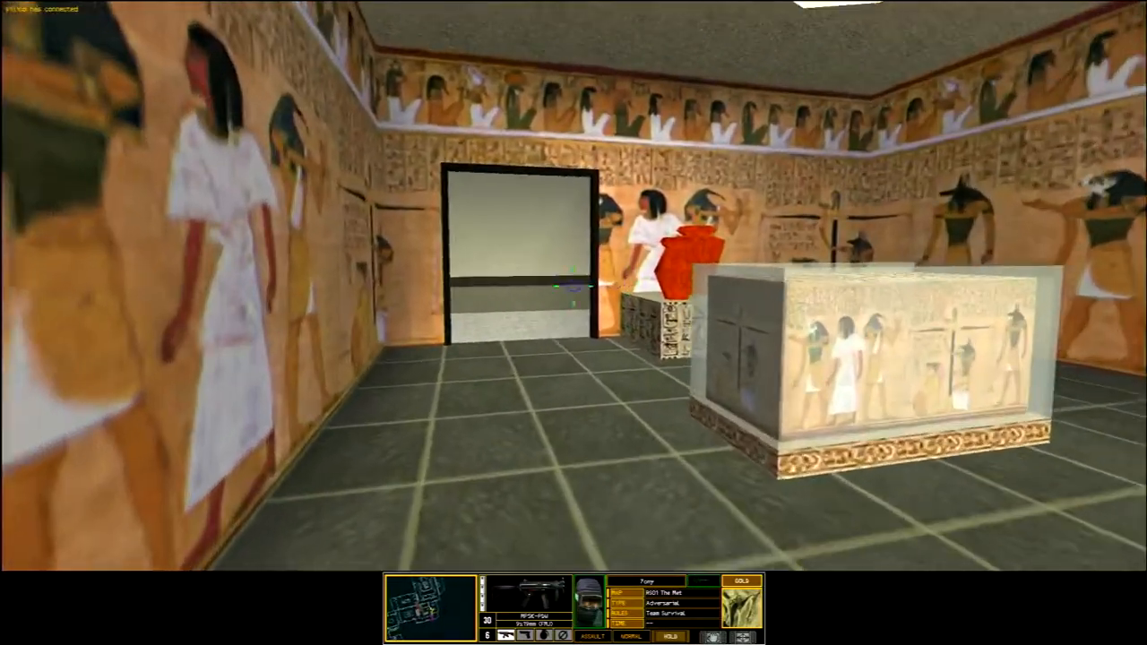
key(w)
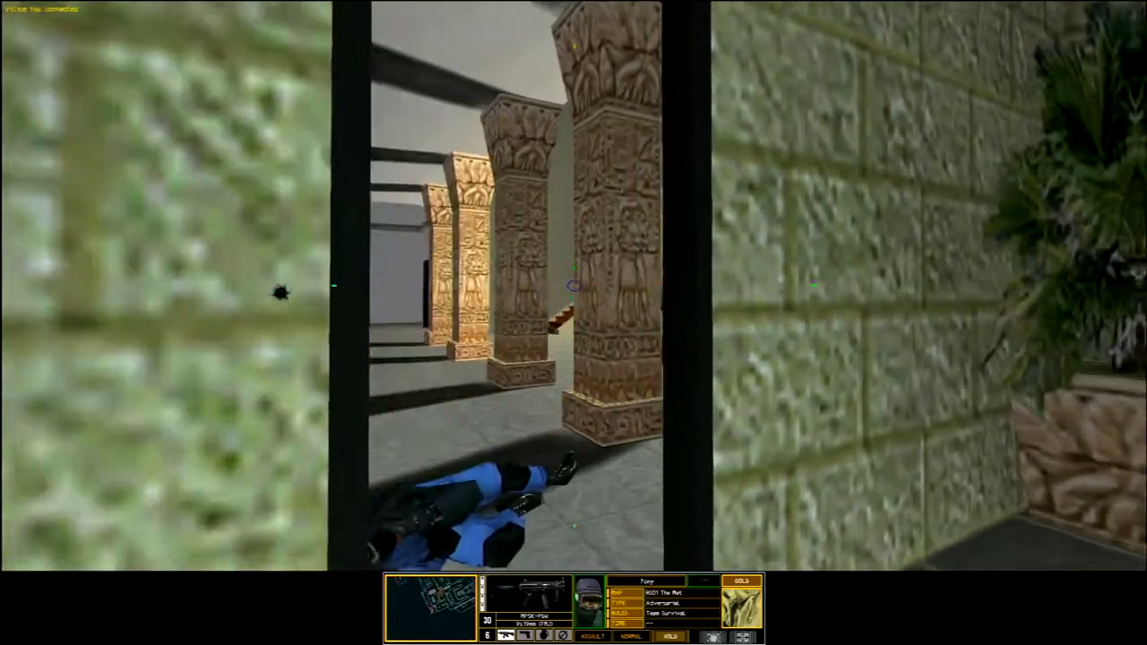
mouse_move(573, 287)
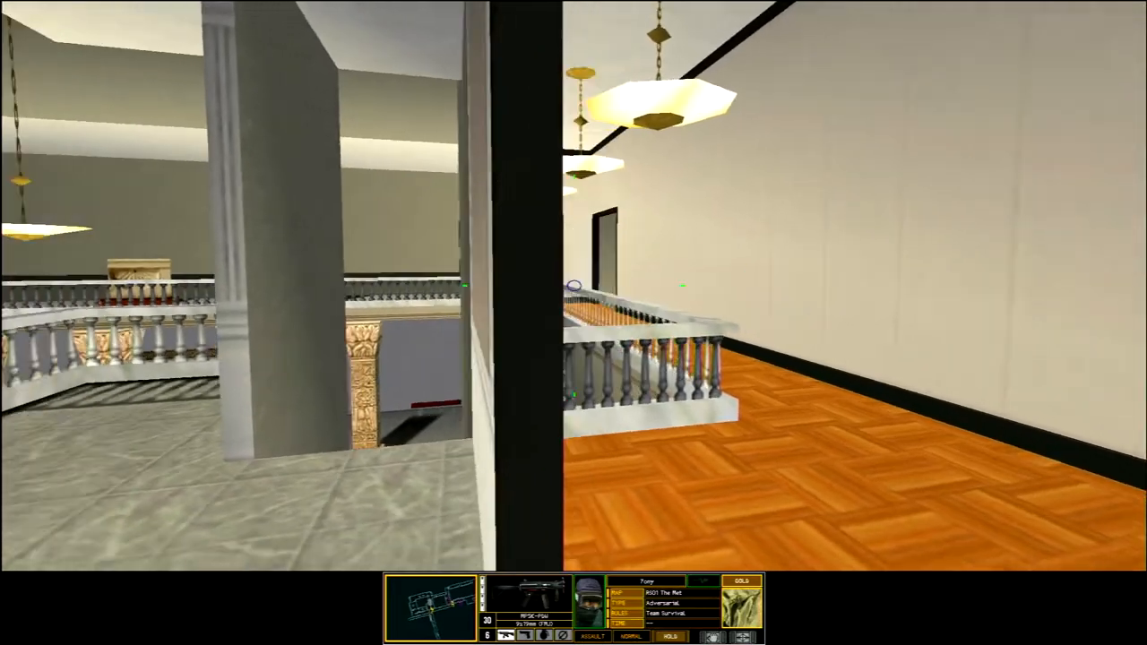
mouse_move(574, 287)
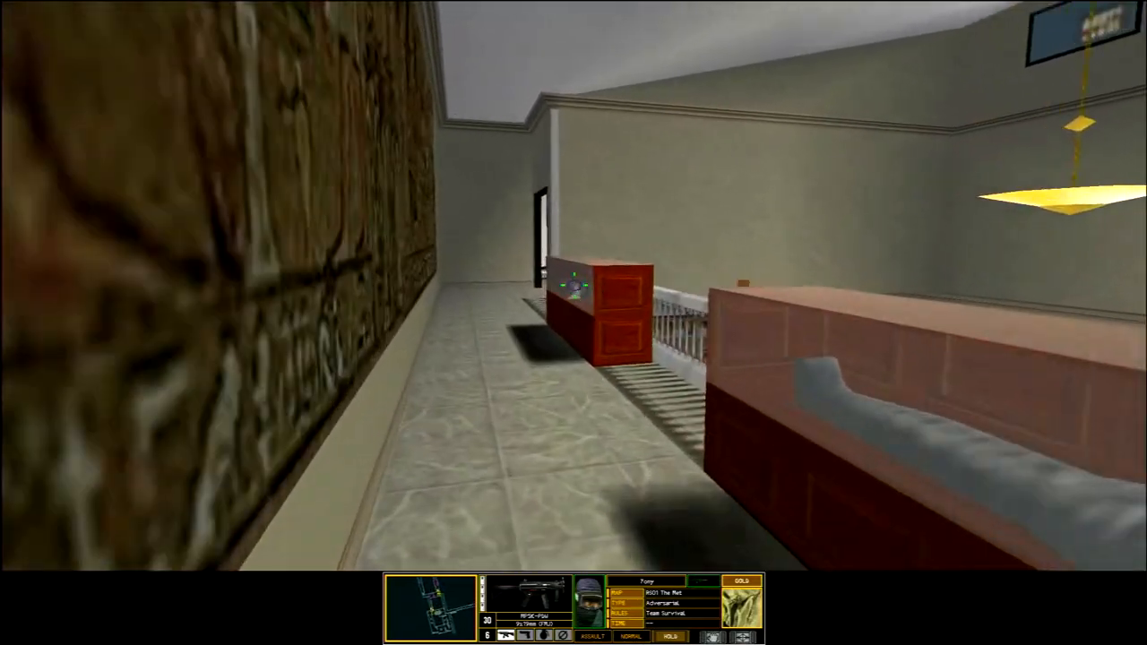
mouse_move(574, 286)
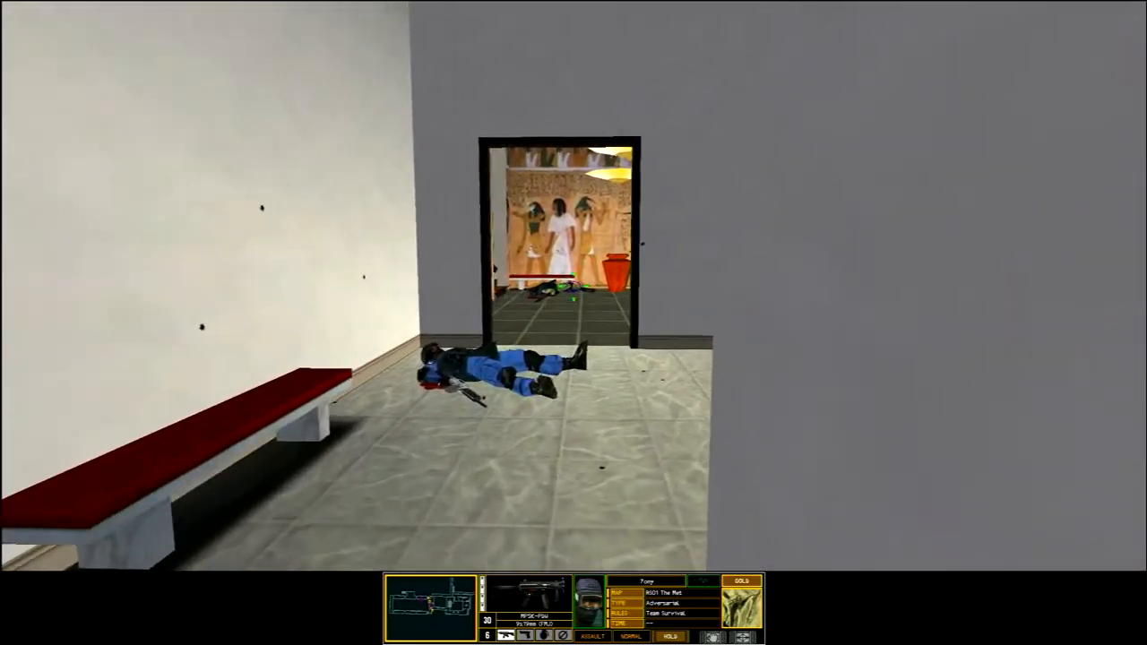
key(W)
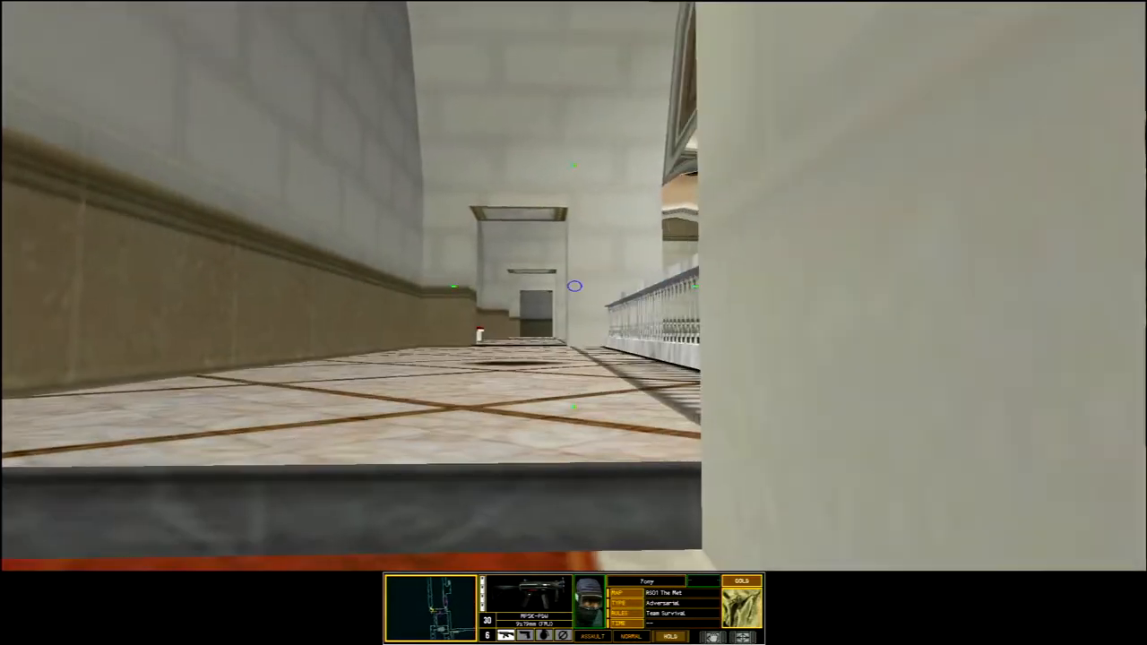
mouse_move(574, 323)
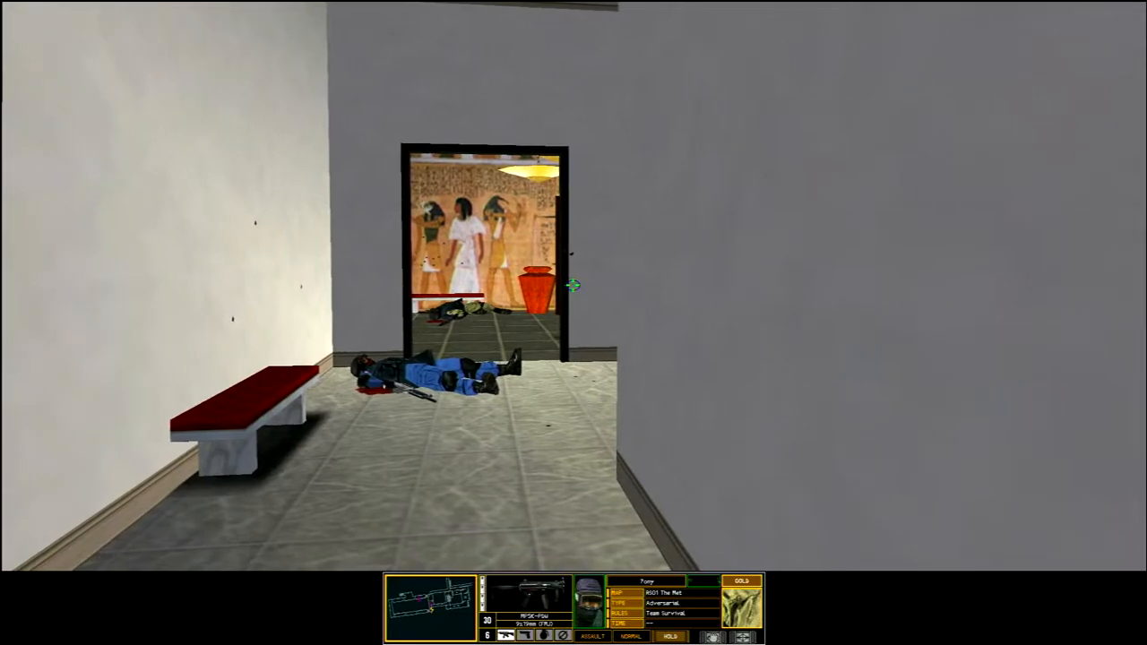
mouse_move(574, 286)
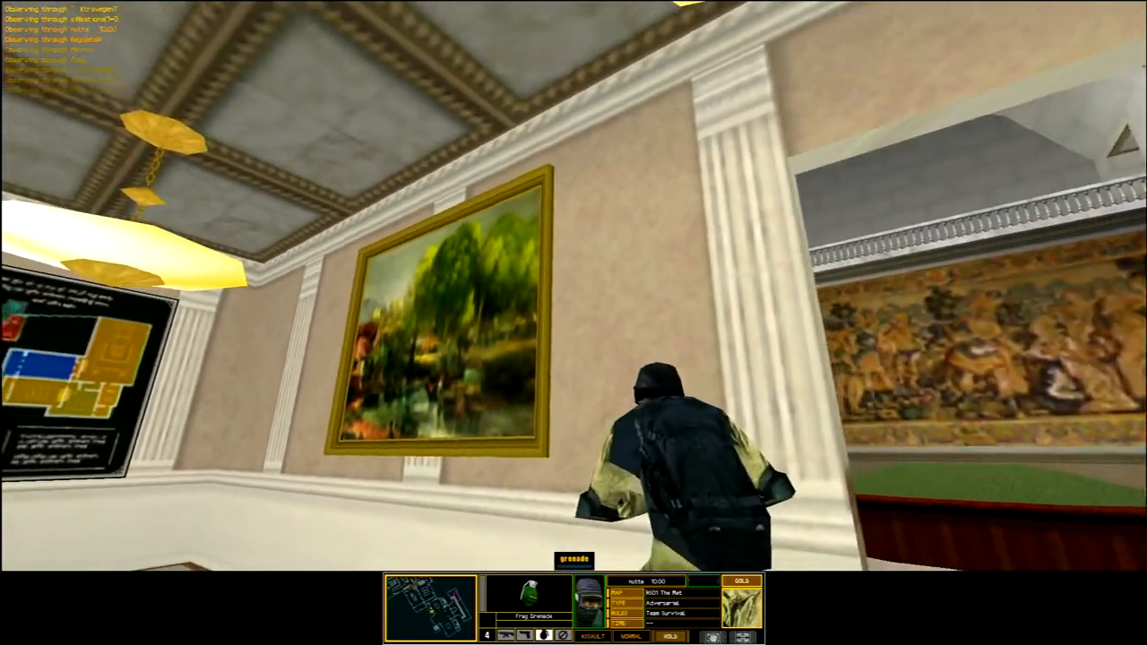
mouse_move(574, 323)
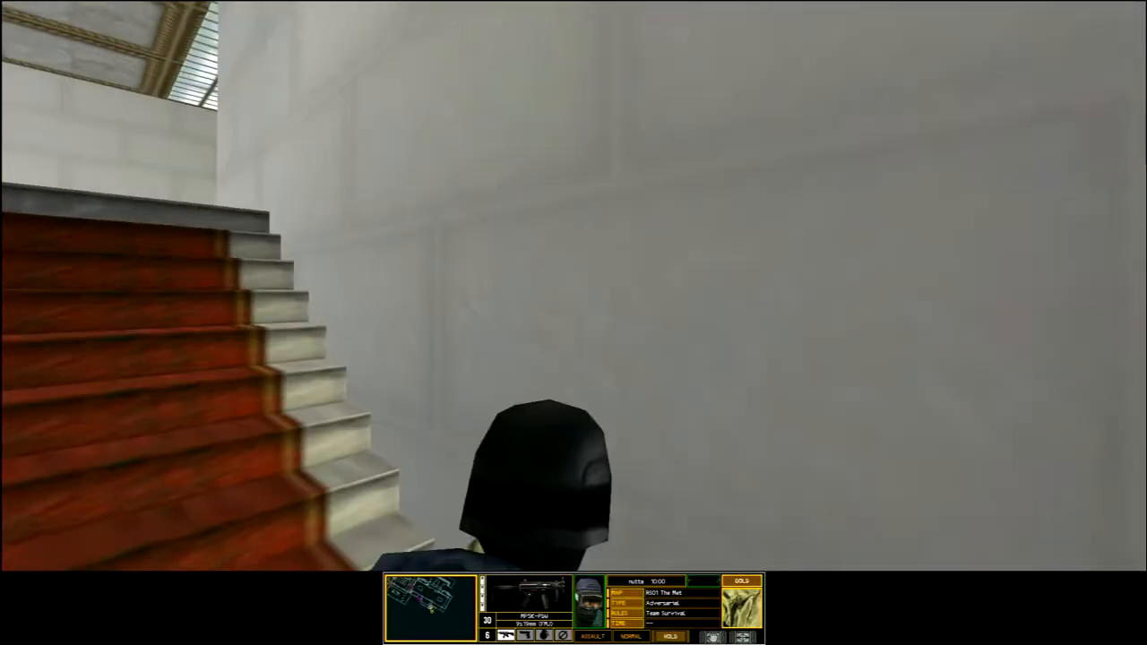
mouse_move(574, 323)
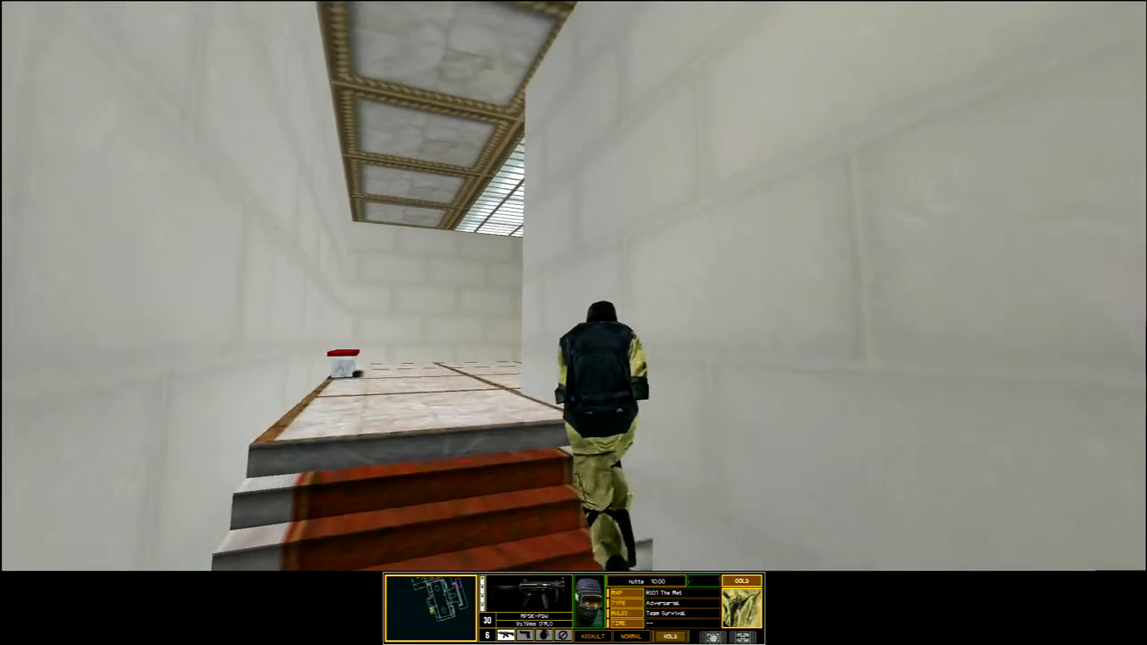
key(w)
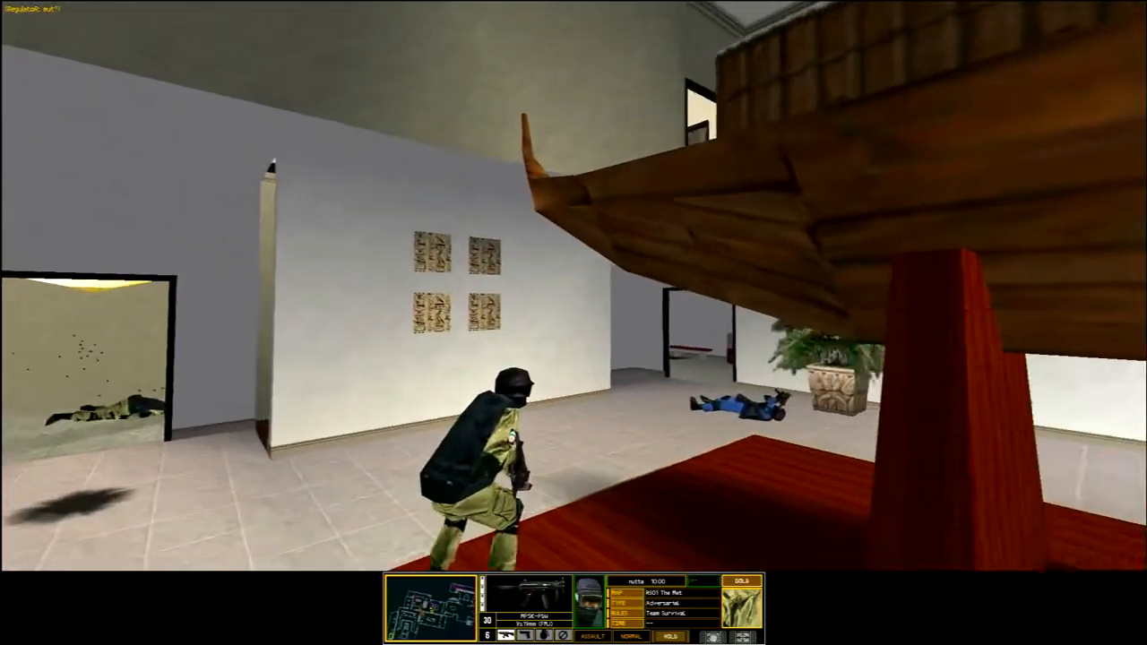
mouse_move(573, 322)
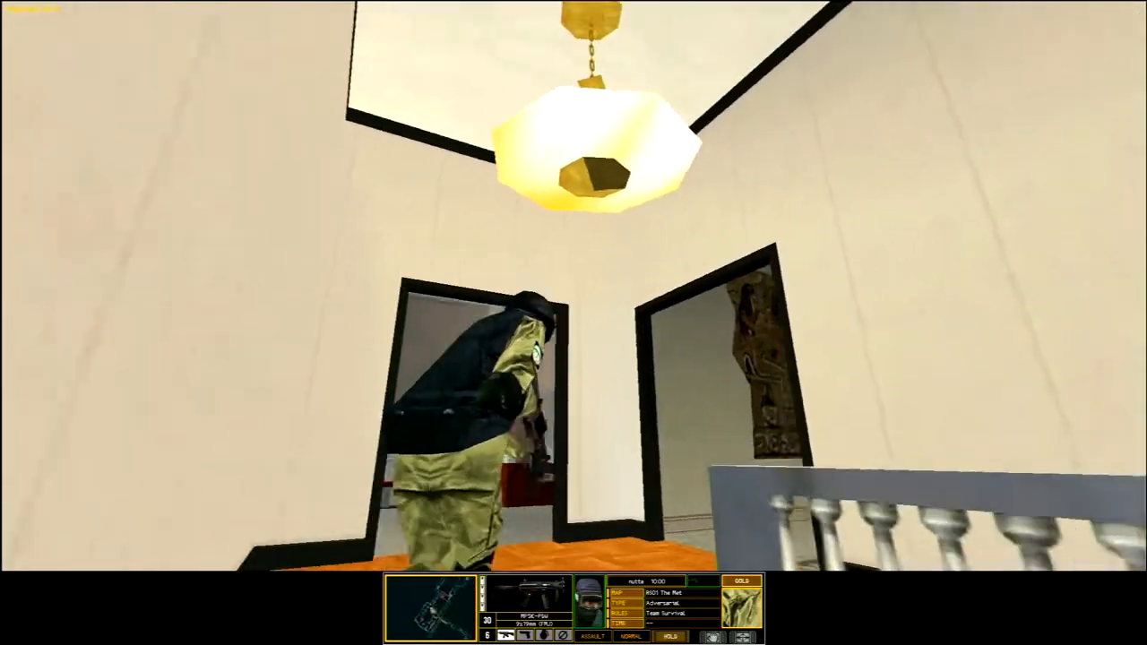
mouse_move(574, 322)
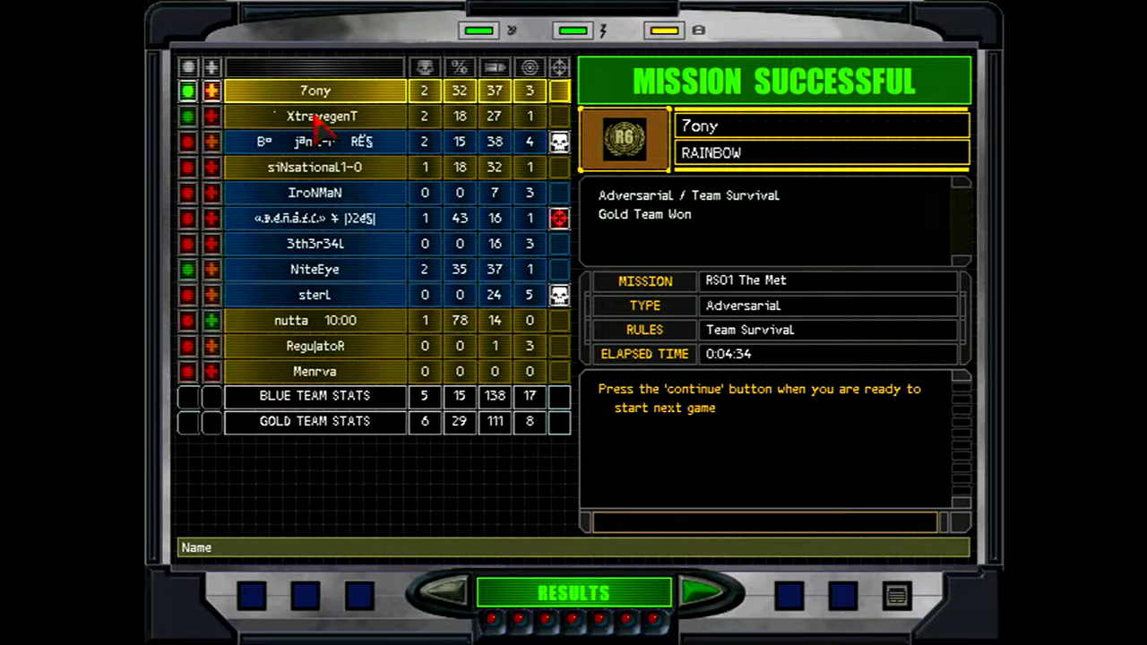
click(313, 168)
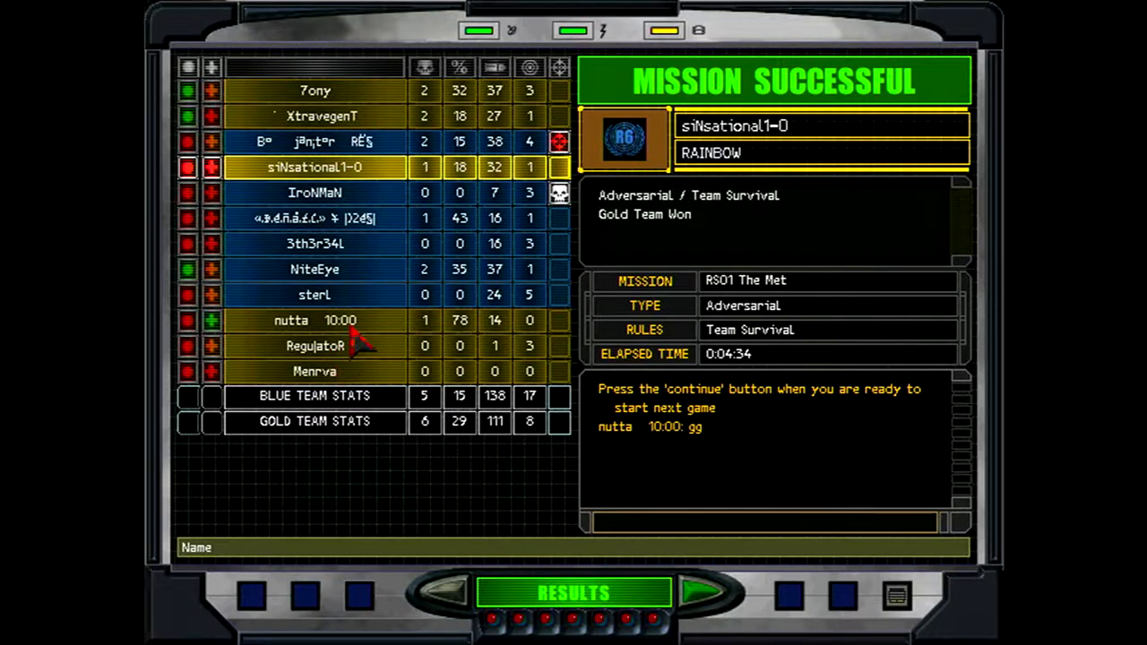
click(315, 372)
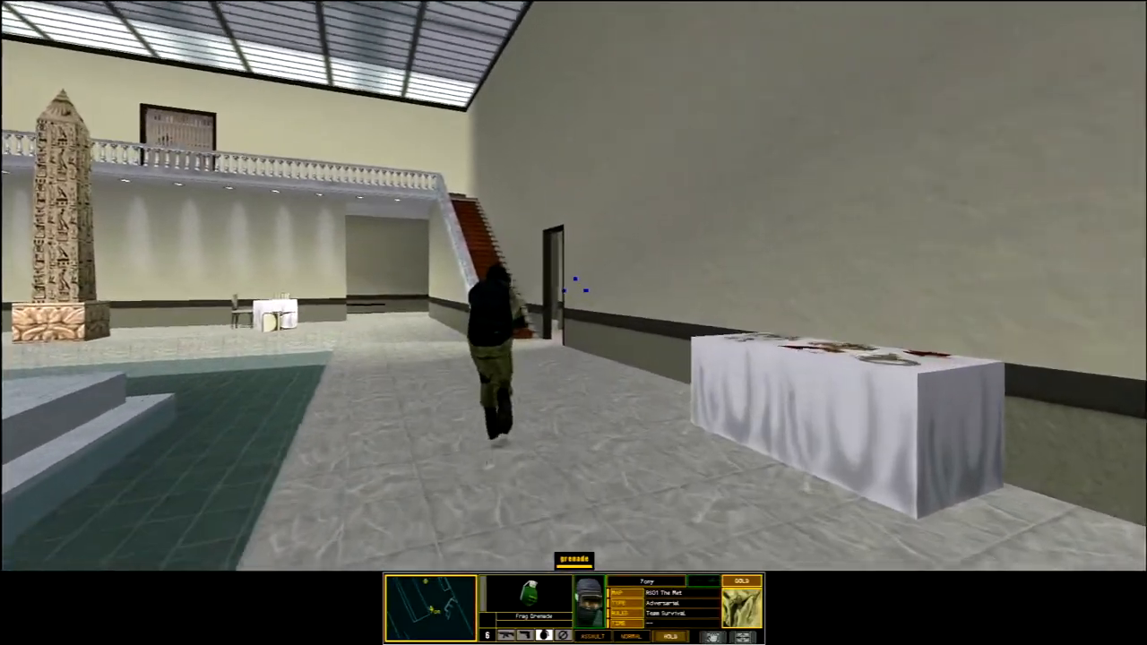
Move forward through The Met's halls until the second round ends in a gold win.
key(w)
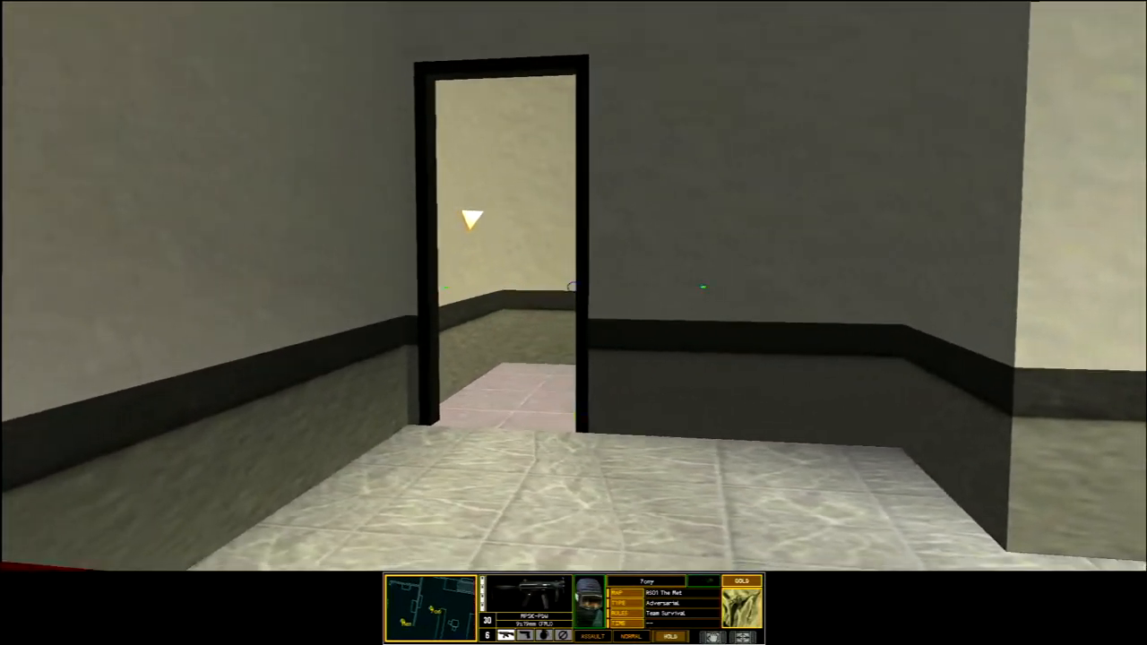
mouse_move(573, 323)
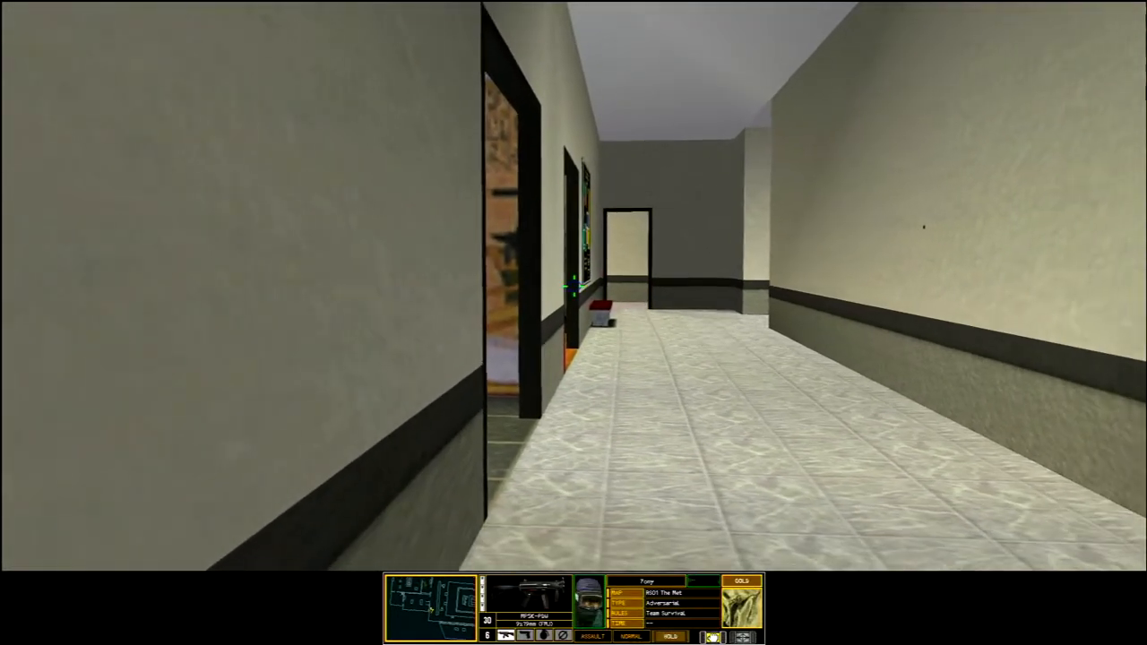
key(w)
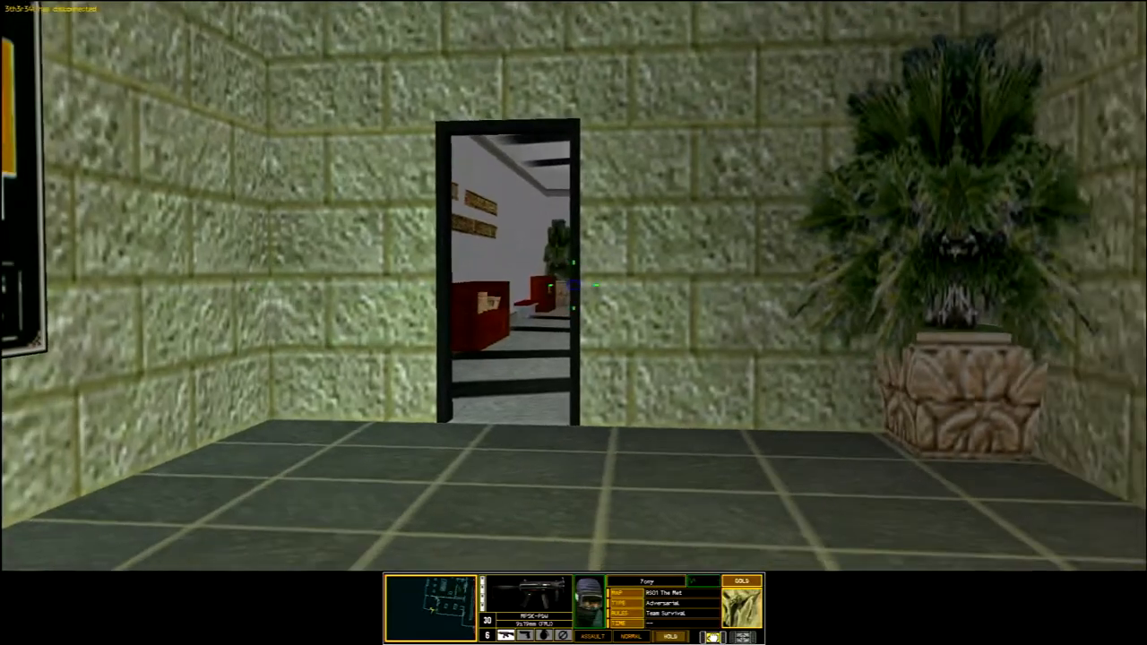
key(w)
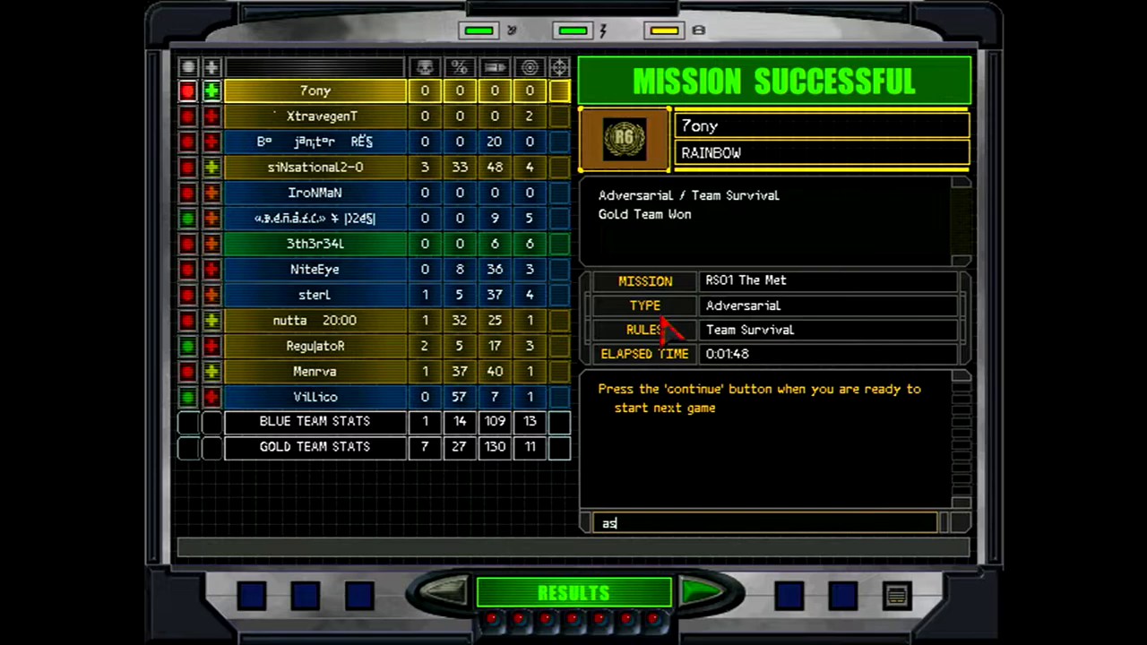
View the second, tenth and twelfth players' profiles, then the tenth player's again.
click(315, 115)
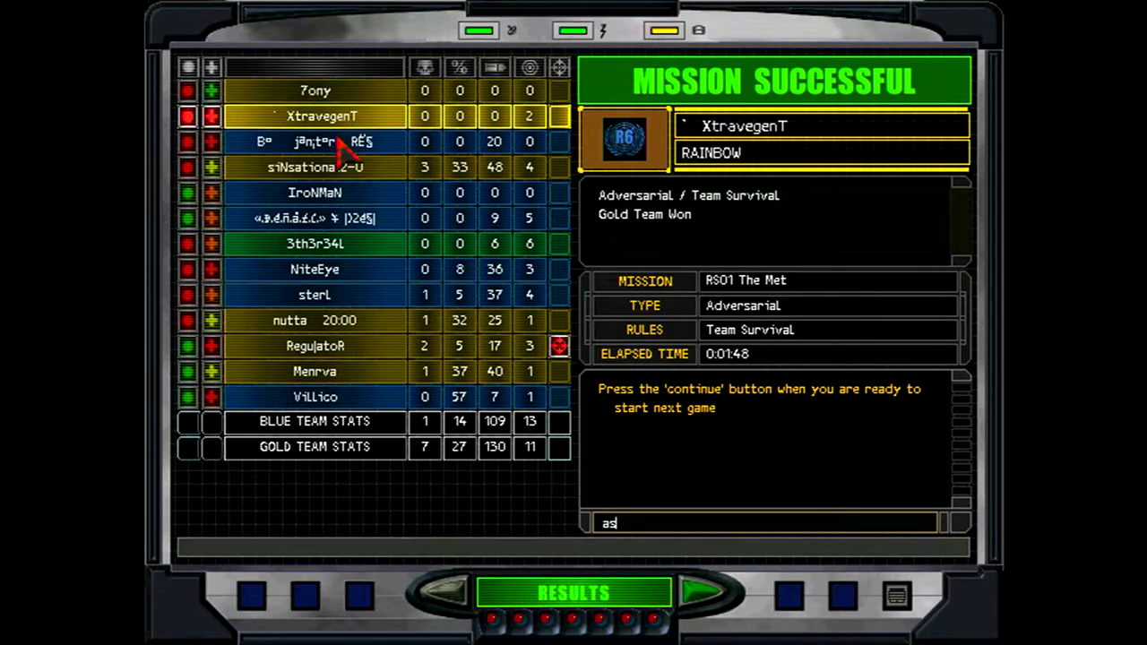
click(315, 320)
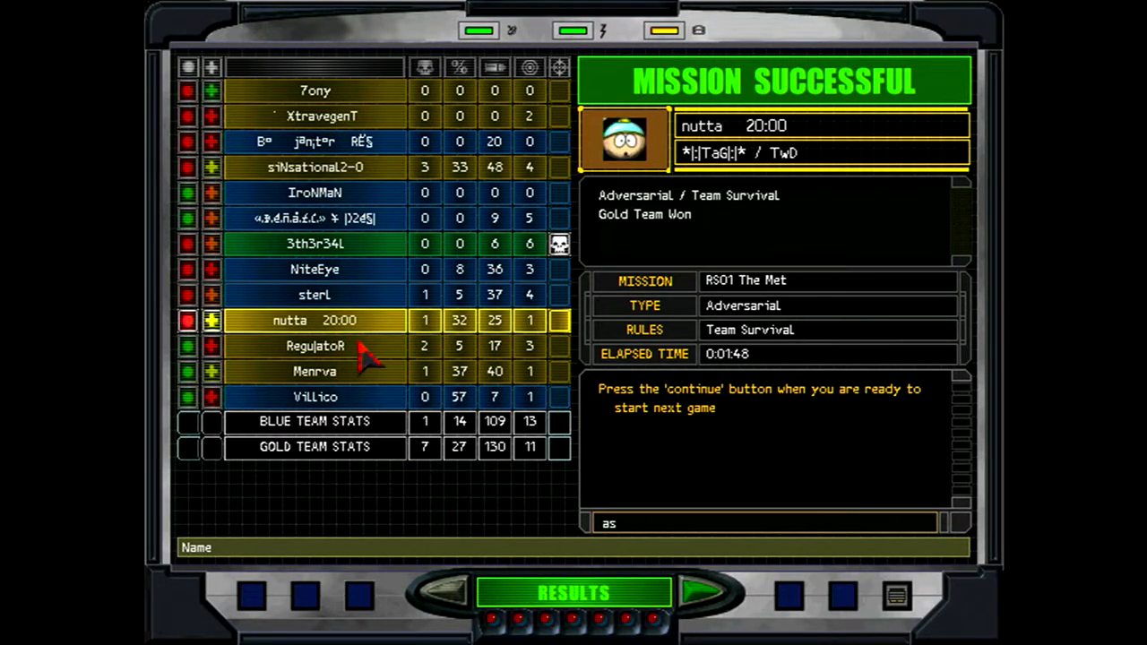
click(315, 371)
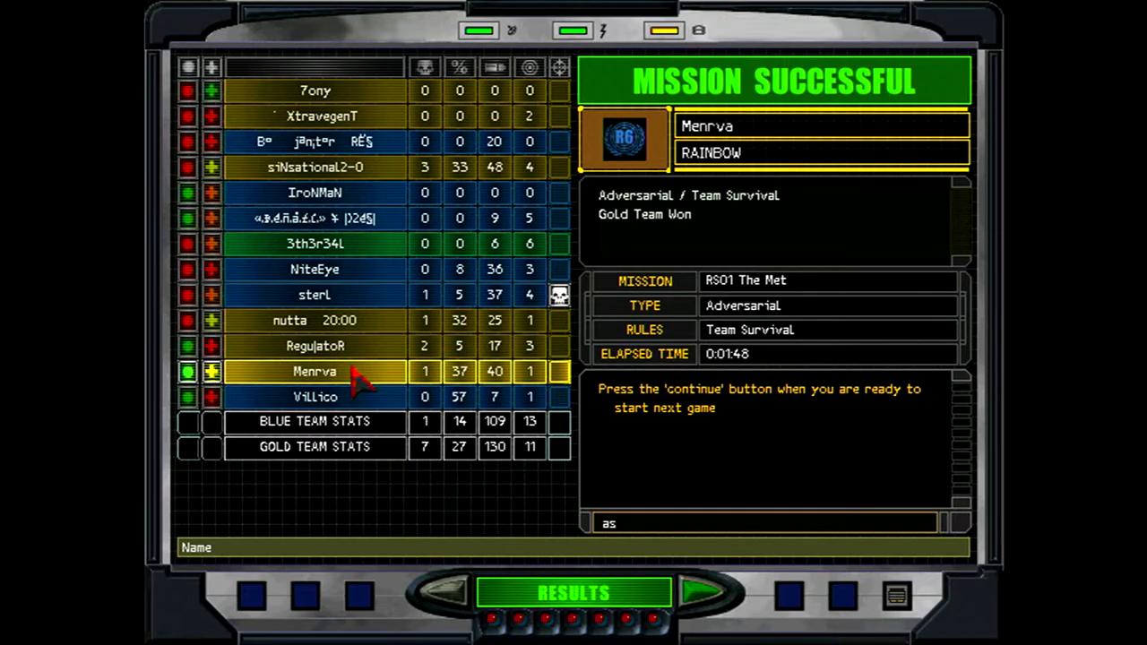
click(314, 320)
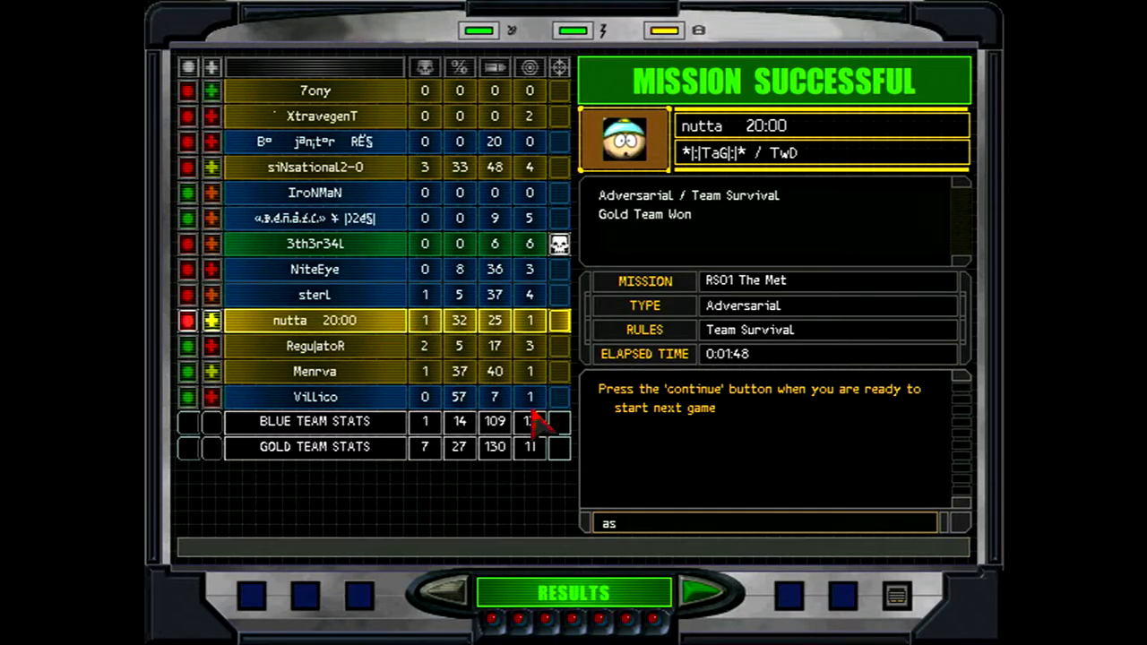